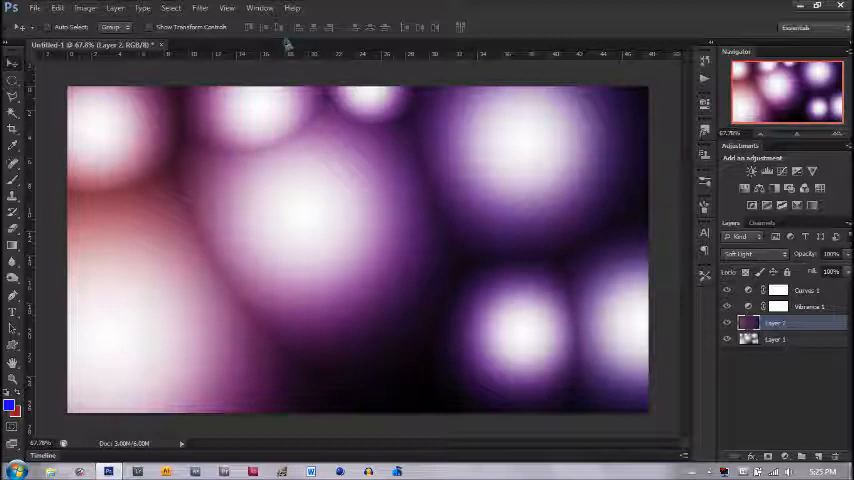
- Create a new 1366 × 768 px document with a transparent background
{"action": "left_click", "coordinate": [36, 8]}
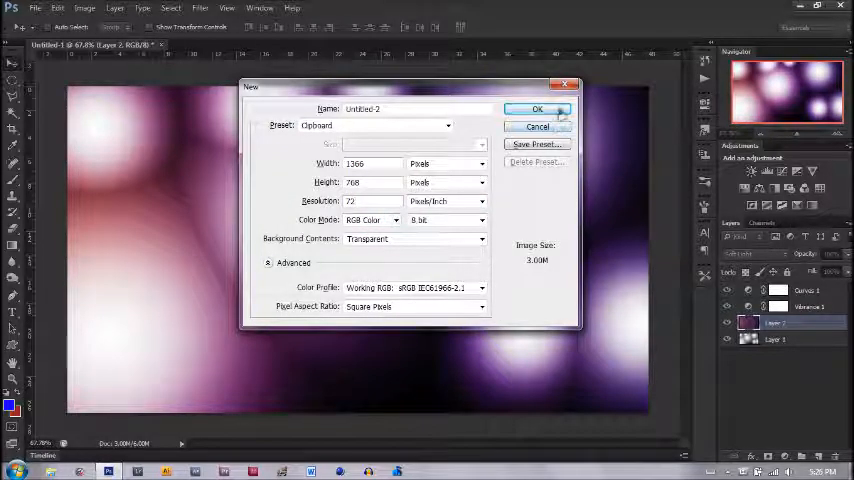
{"action": "left_click", "coordinate": [536, 108]}
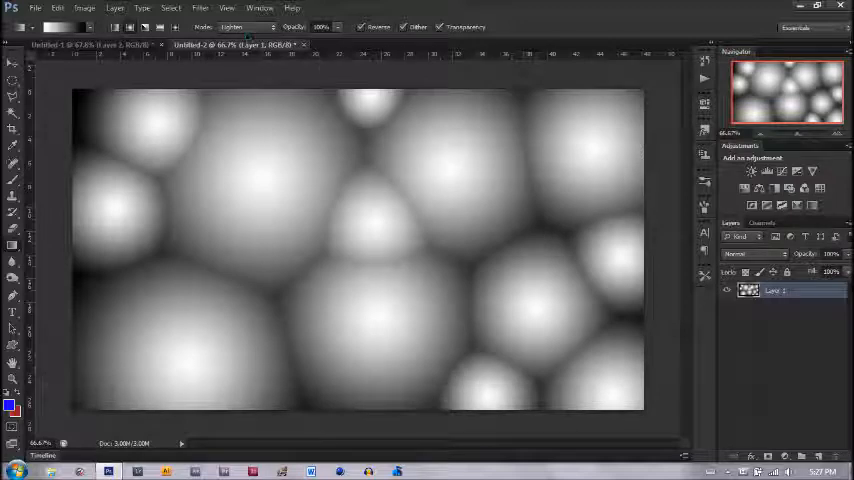
- Fill a new layer with the purple (Purple Night) gradient preset across the canvas
{"action": "left_click", "coordinate": [244, 28]}
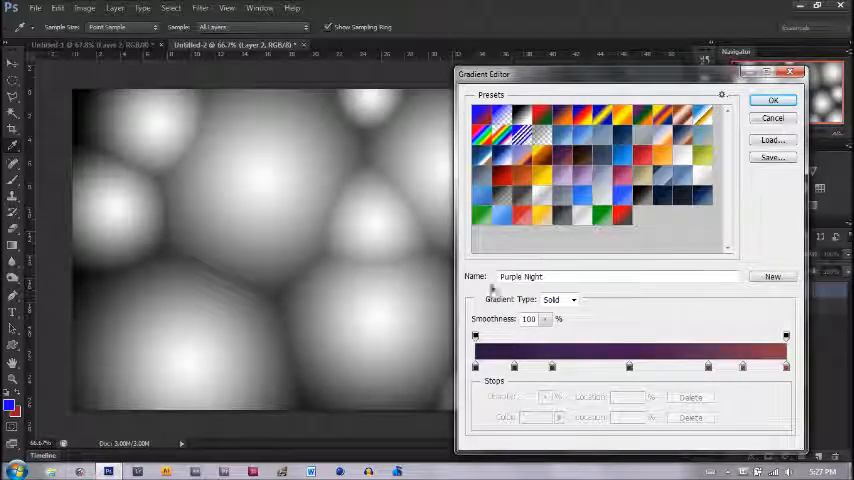
{"action": "left_click", "coordinate": [772, 100]}
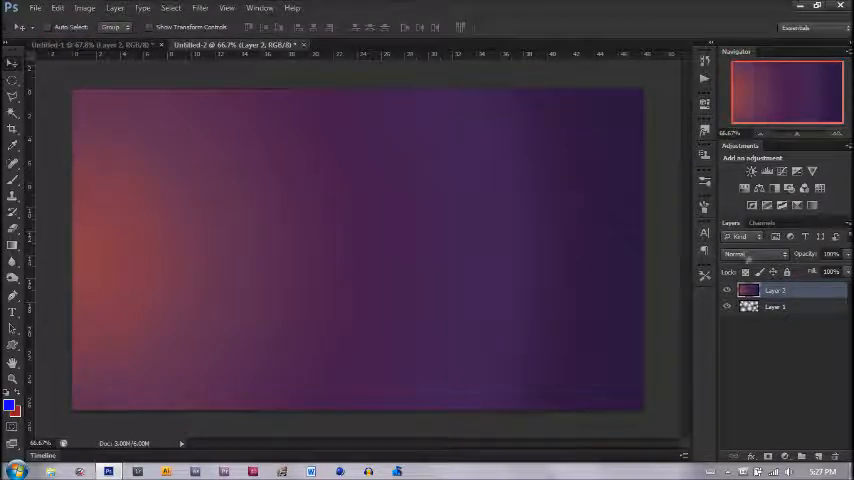
- Set the gradient layer's blend mode to Soft Light so the bubbles show through purple
{"action": "left_click", "coordinate": [752, 254]}
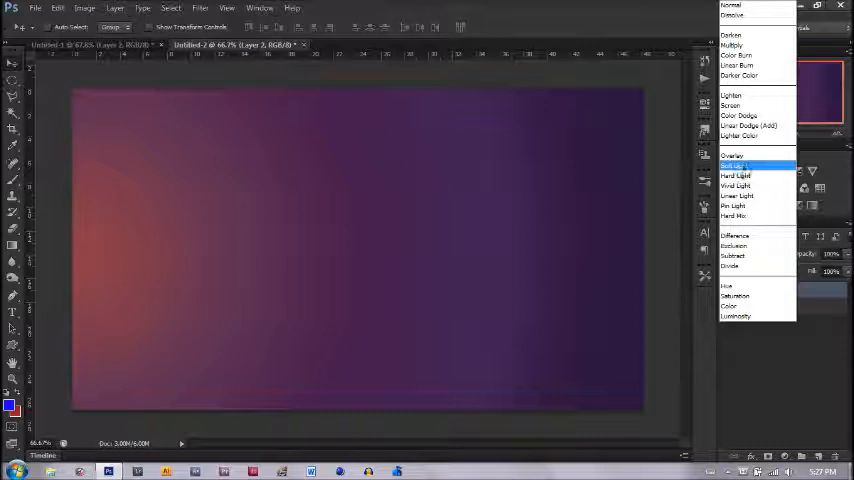
{"action": "left_click", "coordinate": [736, 164]}
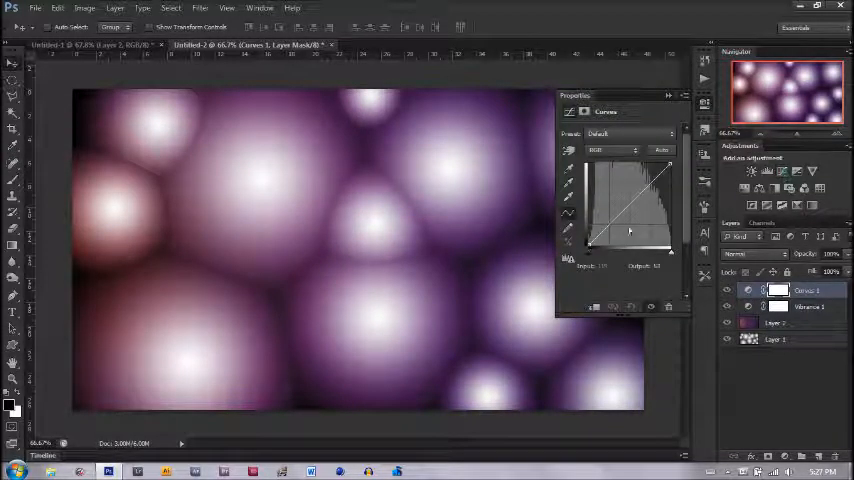
- Bend the Curves adjustment to boost contrast in the purple bubbles
{"action": "left_click_drag", "start_coordinate": [630, 230], "coordinate": [610, 232]}
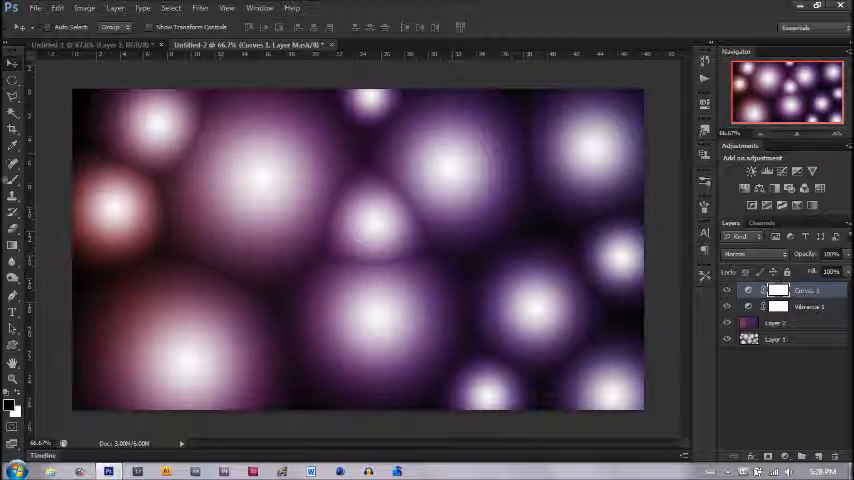
{"action": "mouse_move", "coordinate": [388, 130]}
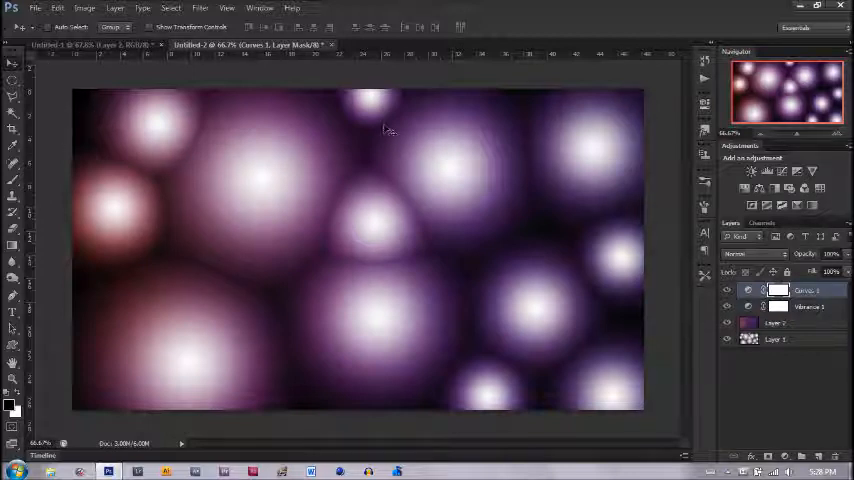